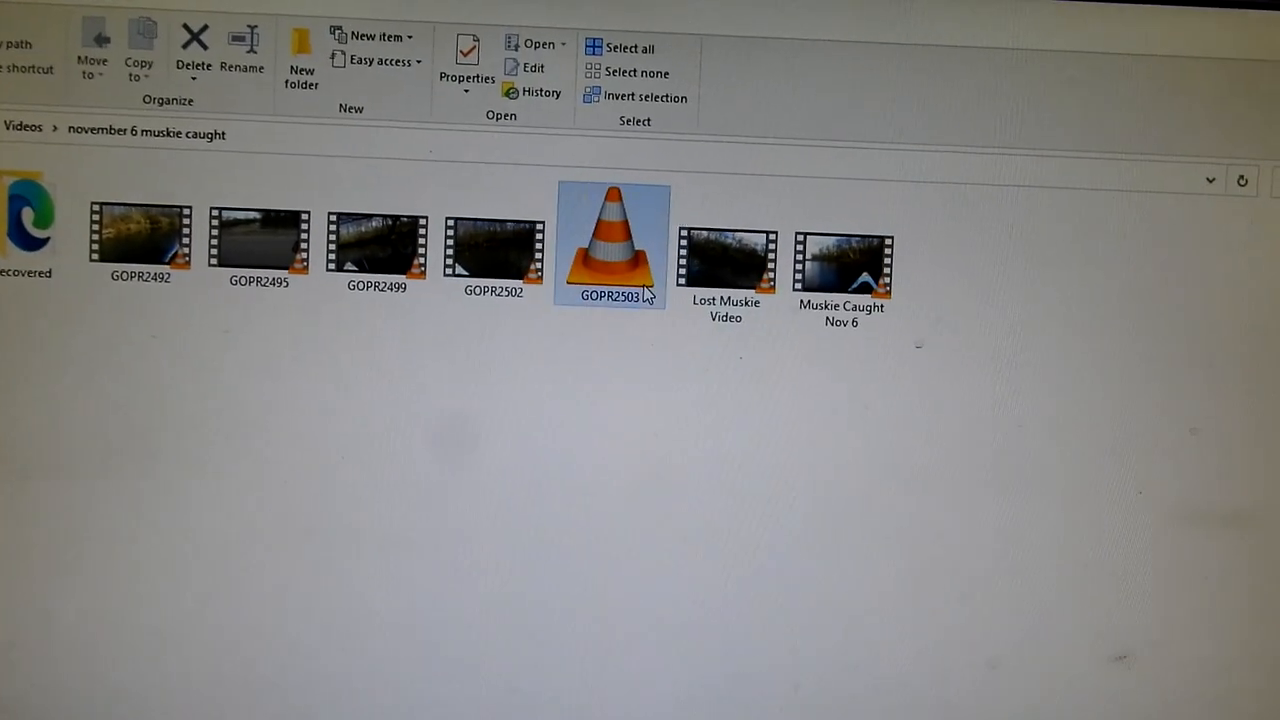
Step: Try playing the GOPR2503 clip in Windows Media Player, then dismiss the cannot-play error
{"action": "left_click", "coordinate": [466, 60]}
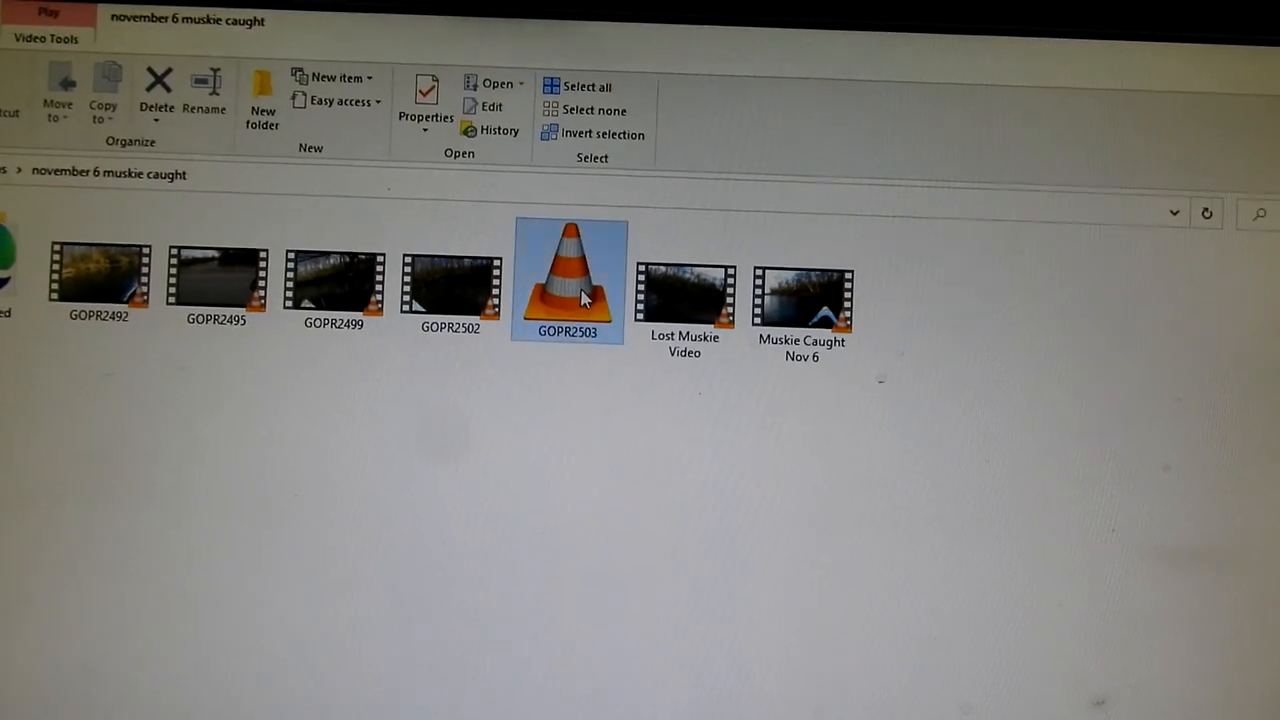
{"action": "right_click", "coordinate": [567, 280]}
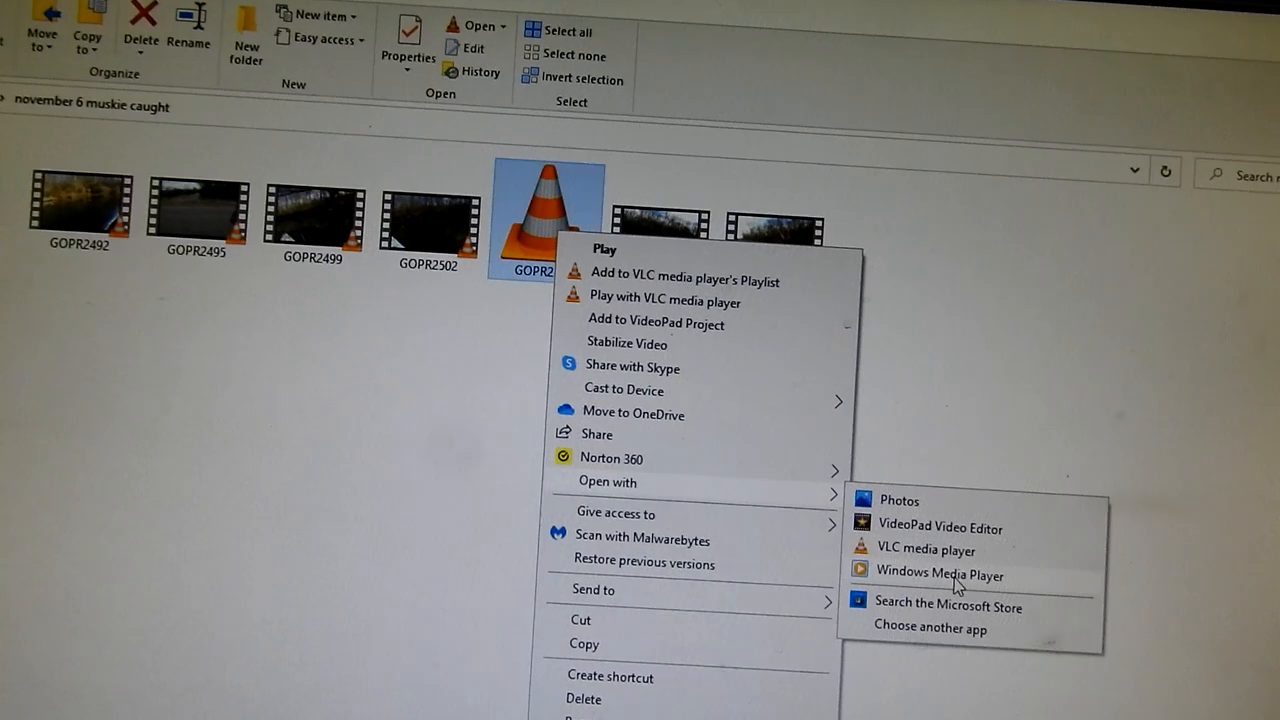
{"action": "left_click", "coordinate": [939, 575]}
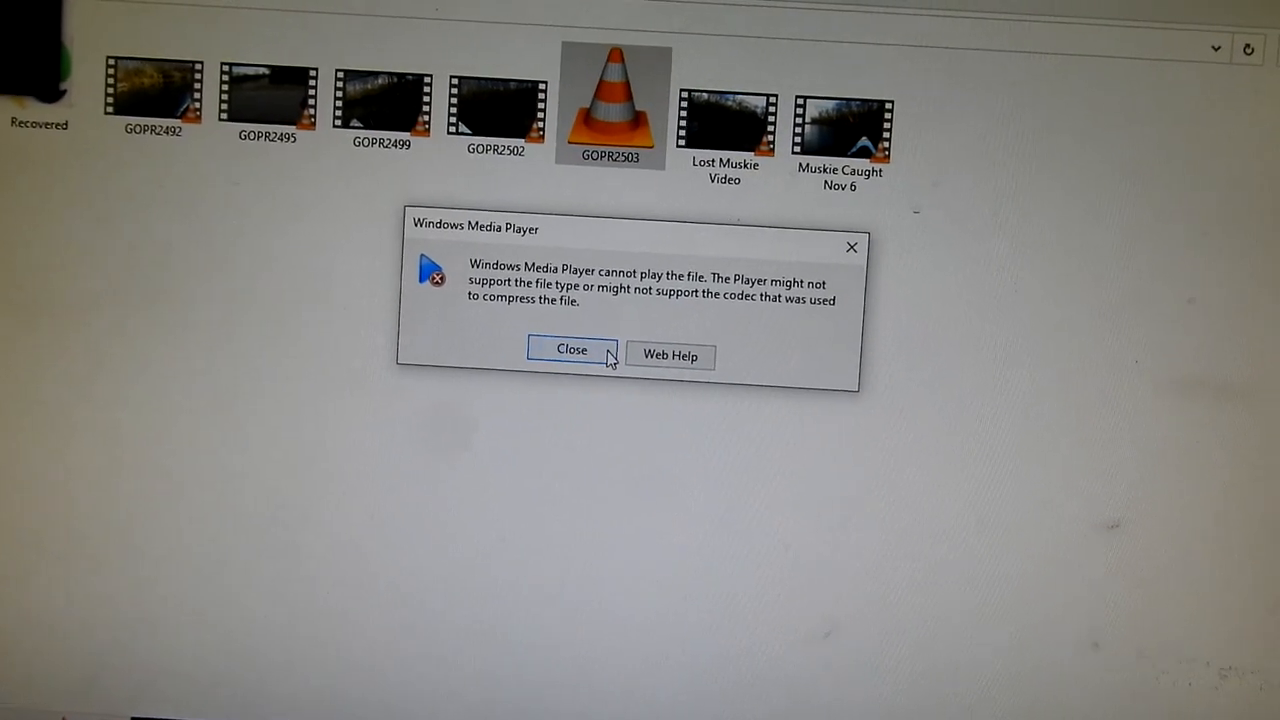
{"action": "left_click", "coordinate": [572, 350]}
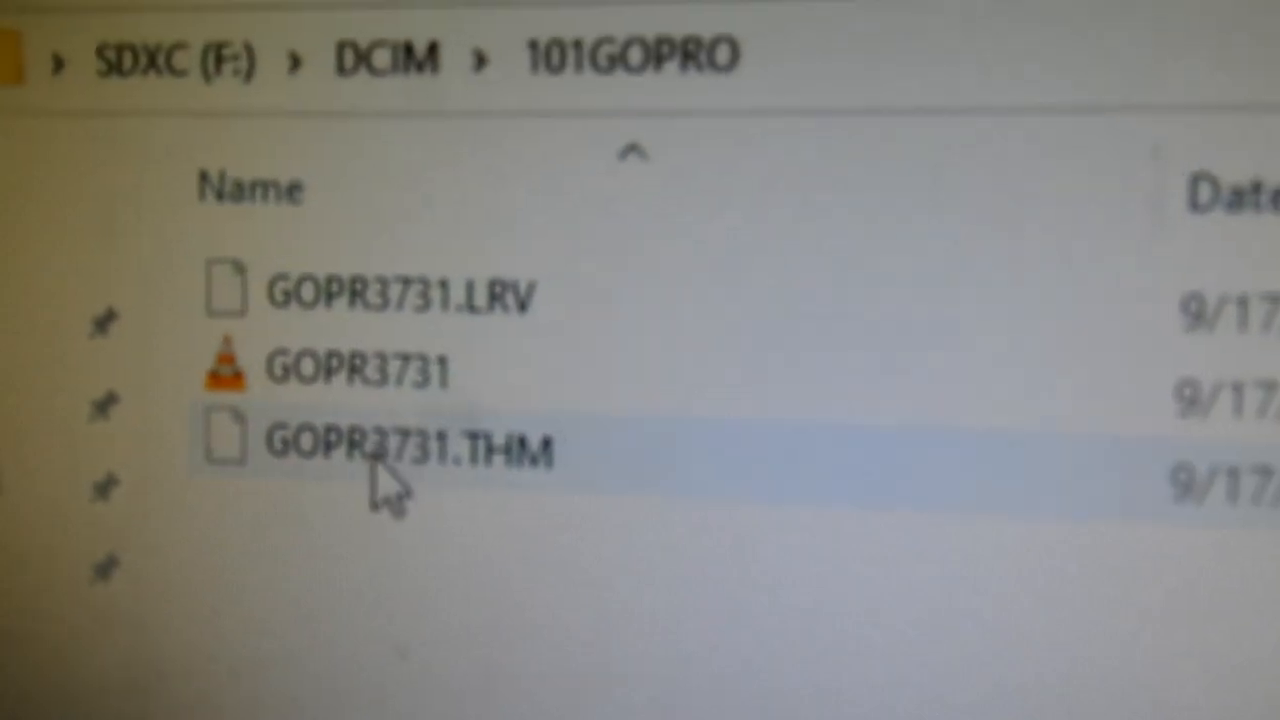
Step: Delete the fresh GOPR3731 MP4 video from the 101GOPRO folder
{"action": "right_click", "coordinate": [330, 370]}
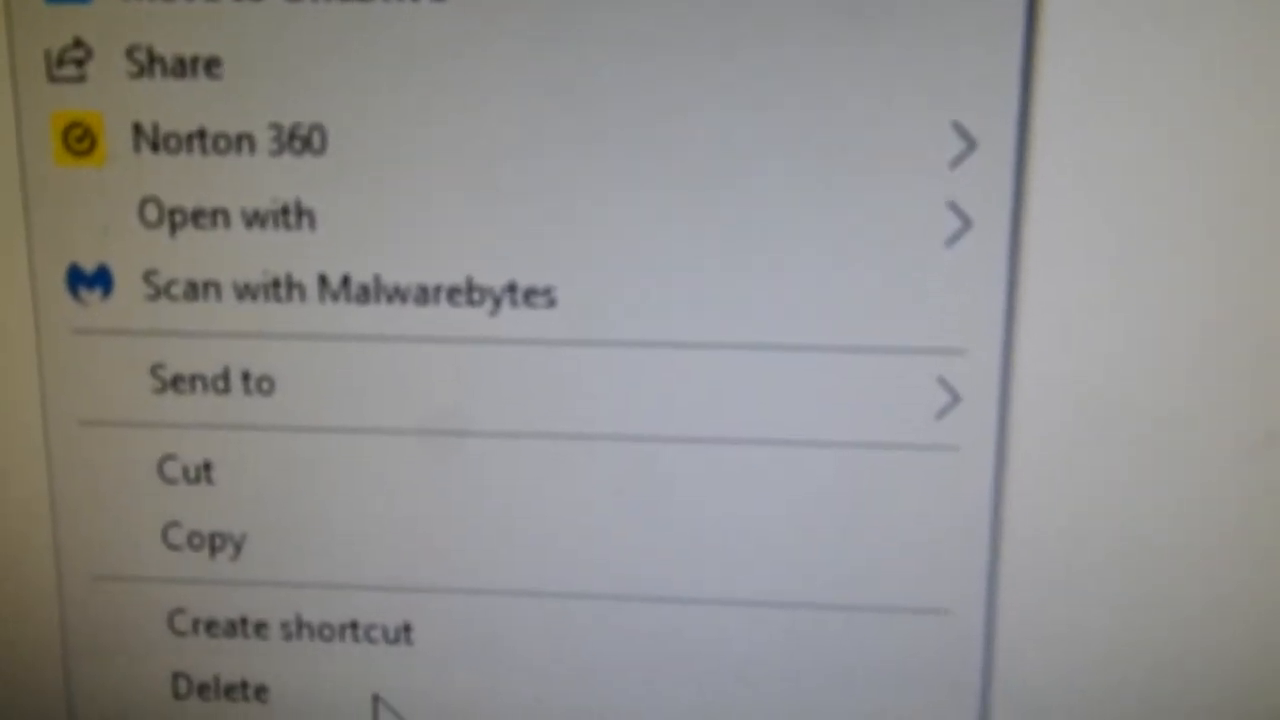
{"action": "left_click", "coordinate": [220, 689]}
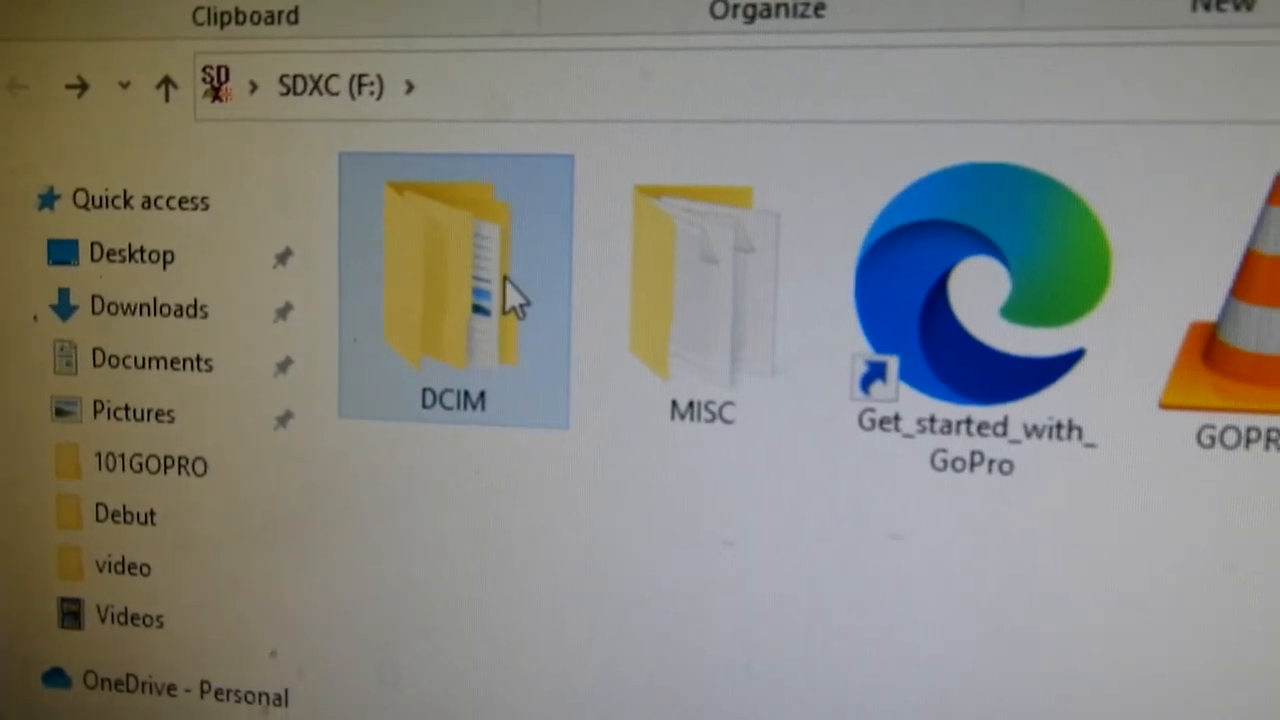
Step: Open DCIM > 101GOPRO and play the repaired GOPR3731 video in VLC
{"action": "double_click", "coordinate": [452, 290]}
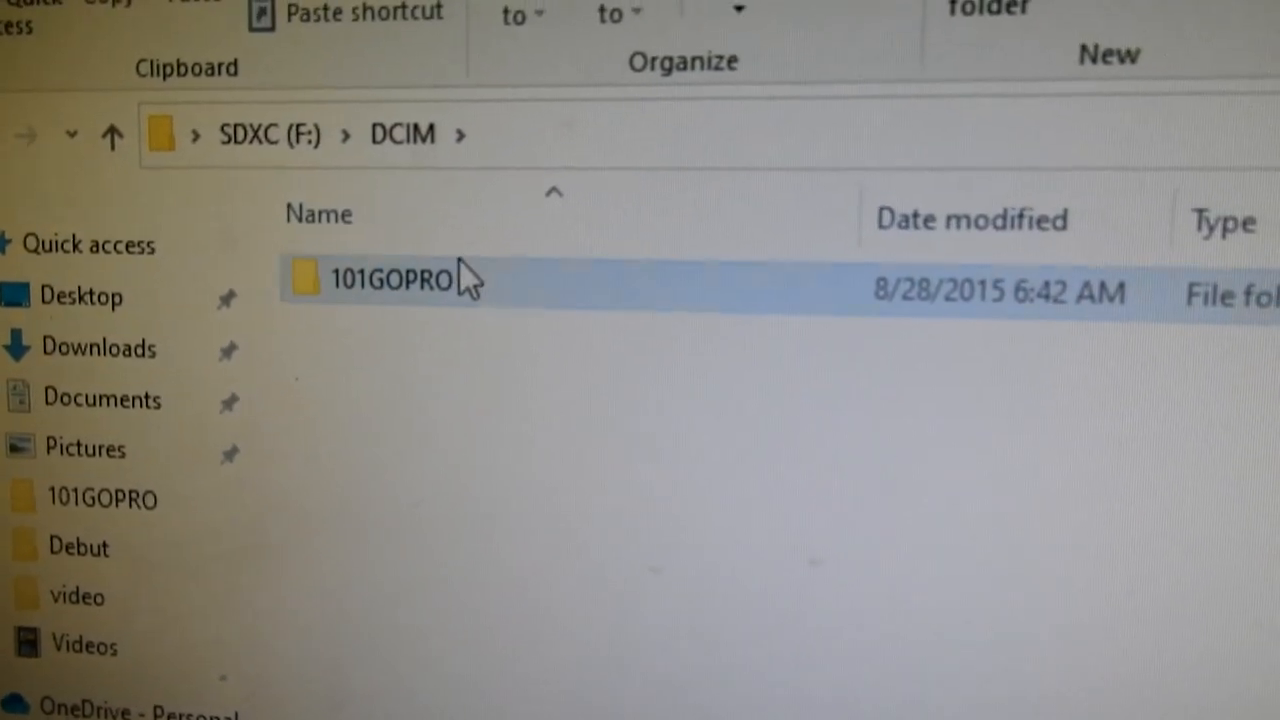
{"action": "double_click", "coordinate": [388, 280]}
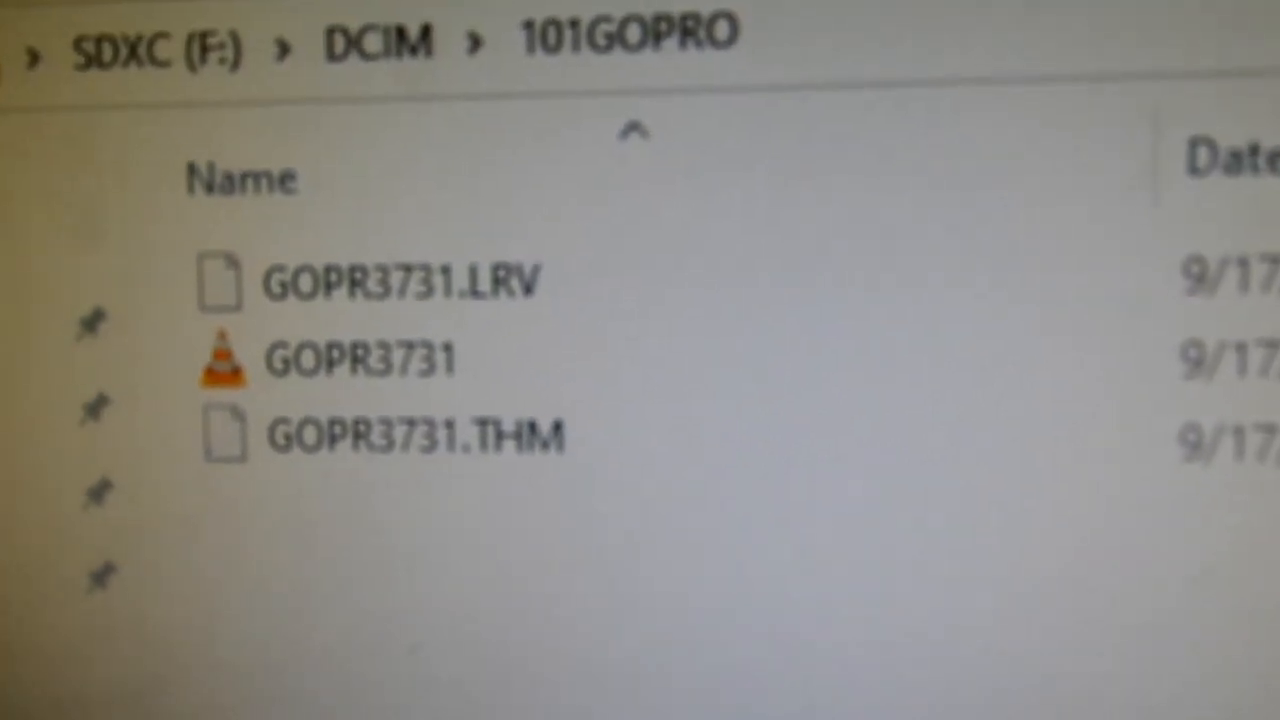
{"action": "left_click", "coordinate": [360, 355]}
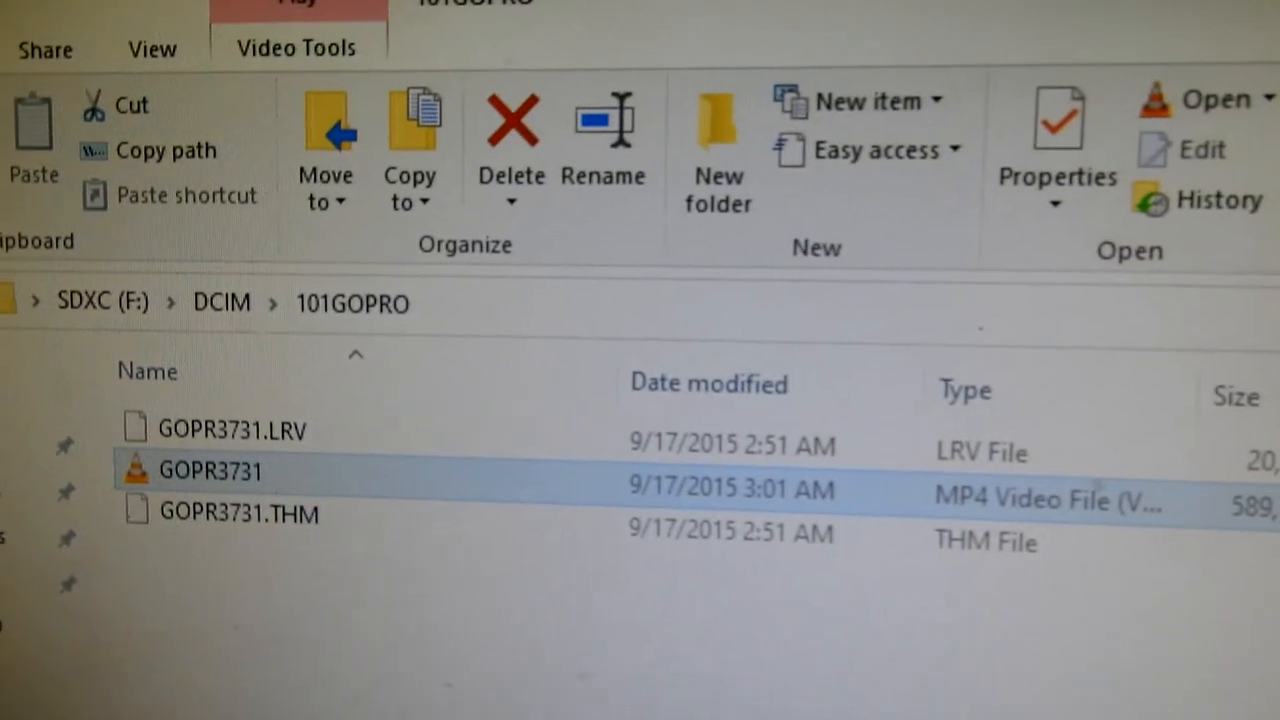
{"action": "double_click", "coordinate": [210, 470]}
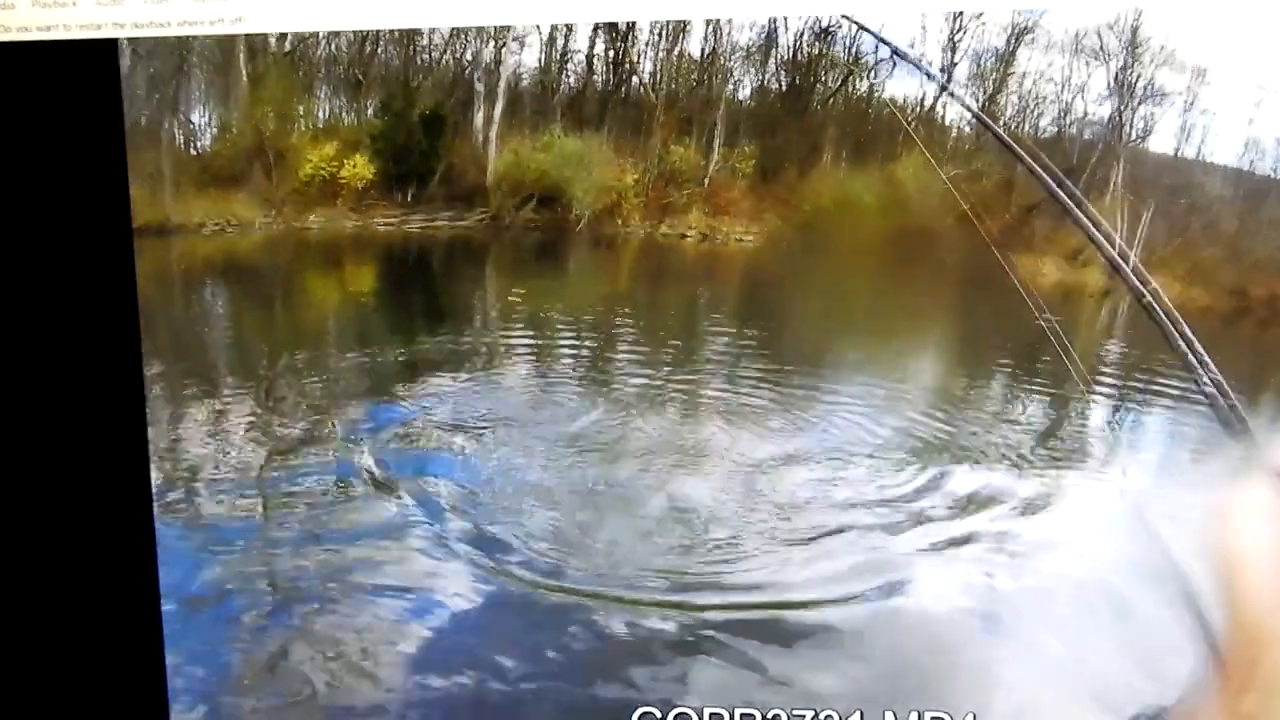